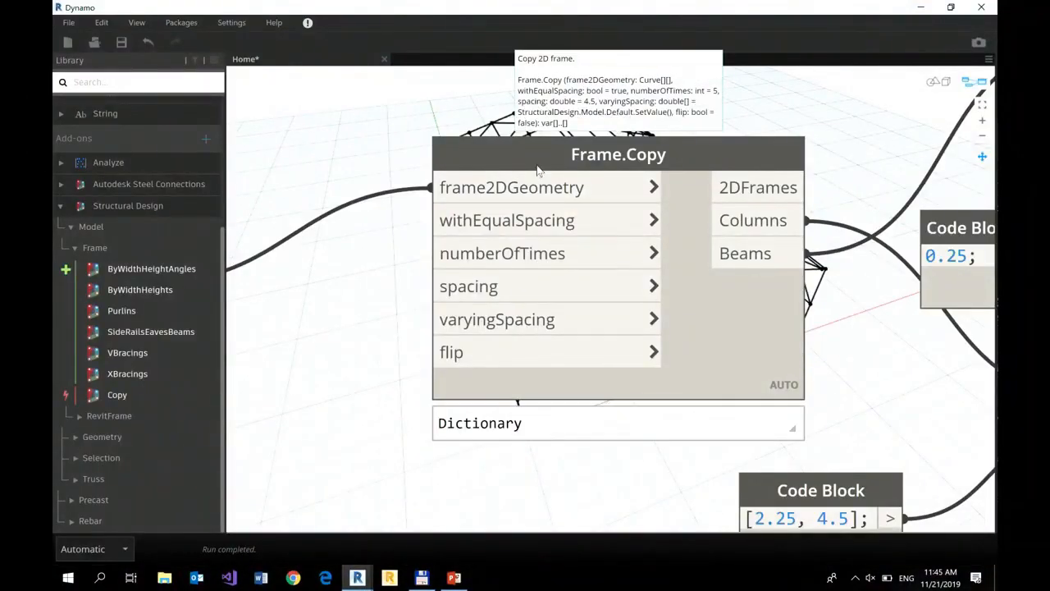
{"action": "mouse_move", "coordinate": [483, 118]}
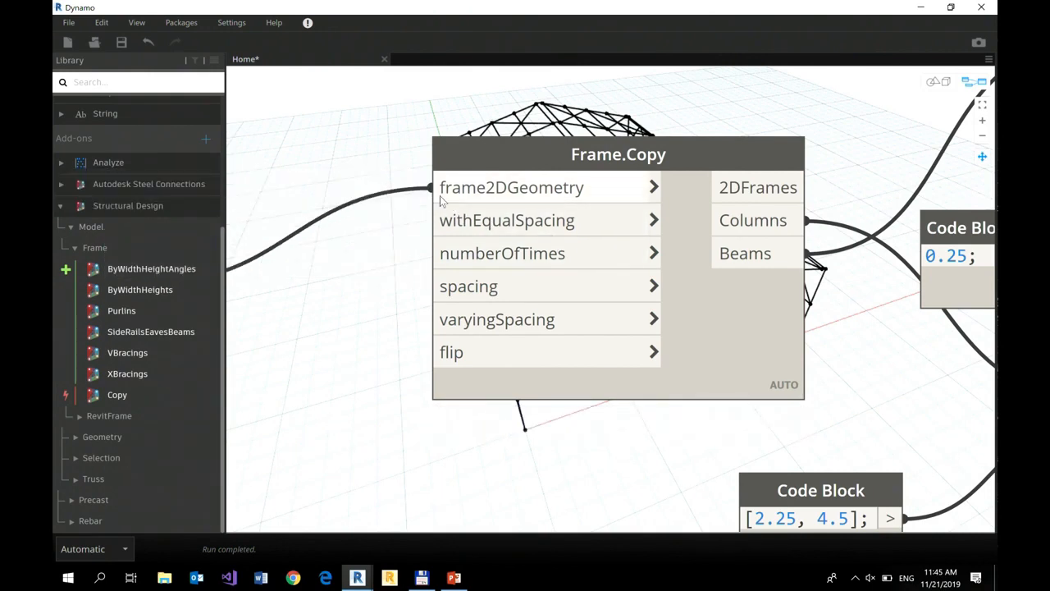
{"action": "mouse_move", "coordinate": [392, 227]}
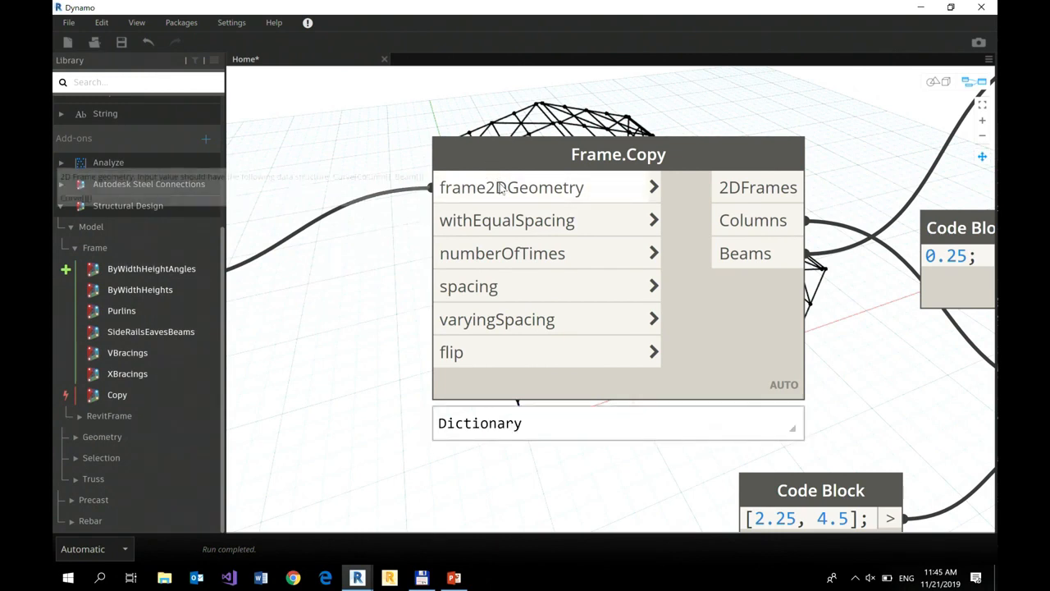
{"action": "mouse_move", "coordinate": [508, 230]}
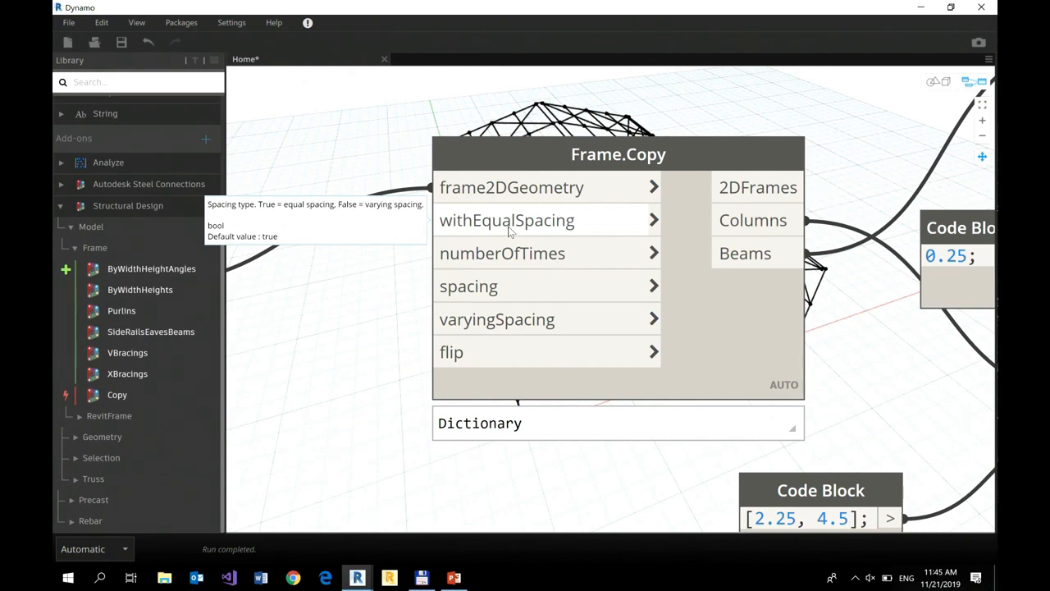
{"action": "mouse_move", "coordinate": [526, 230]}
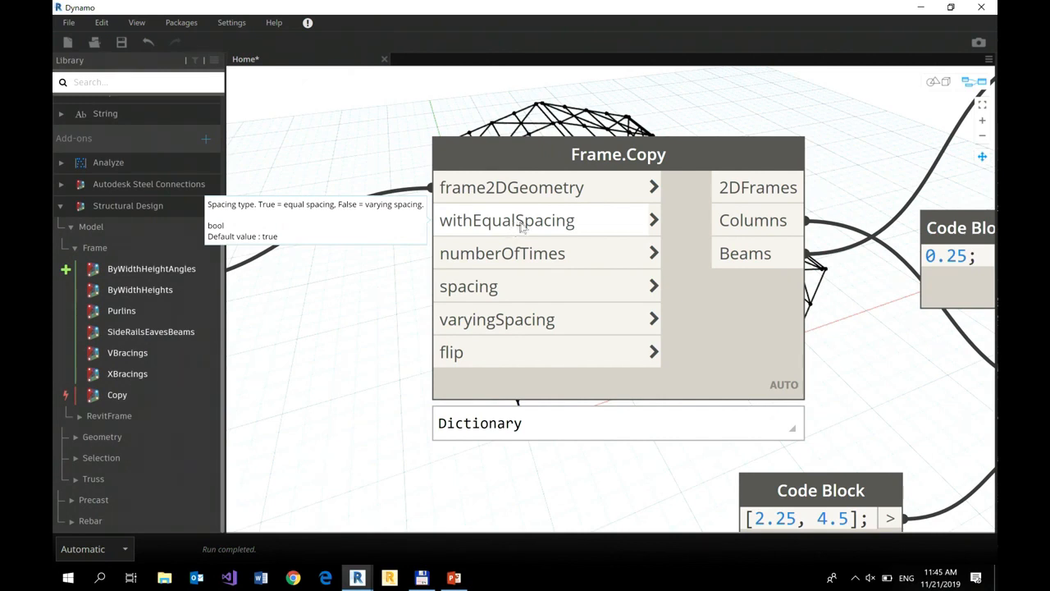
{"action": "mouse_move", "coordinate": [512, 228]}
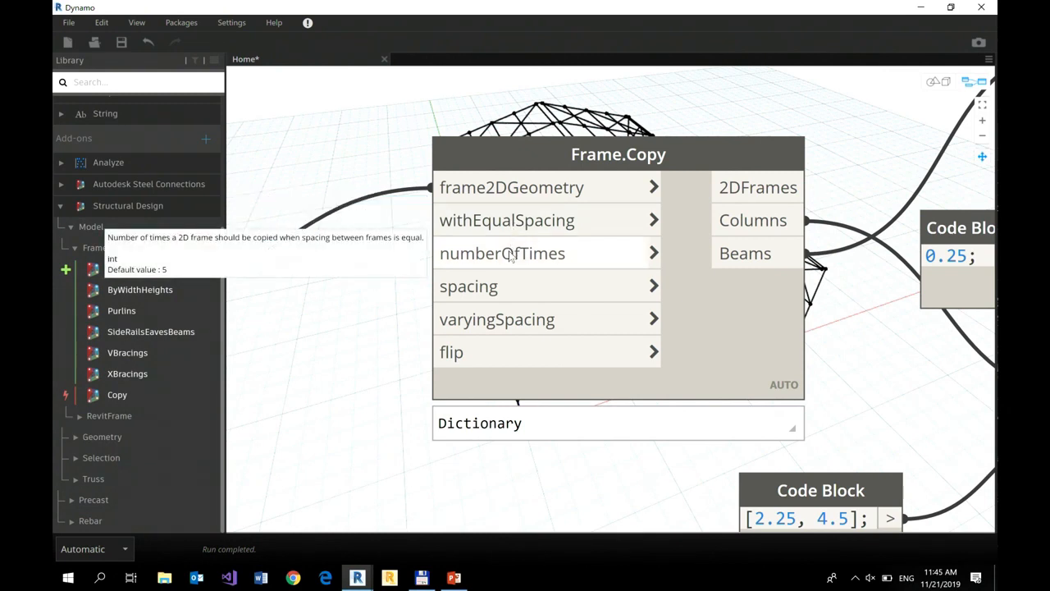
{"action": "mouse_move", "coordinate": [506, 299]}
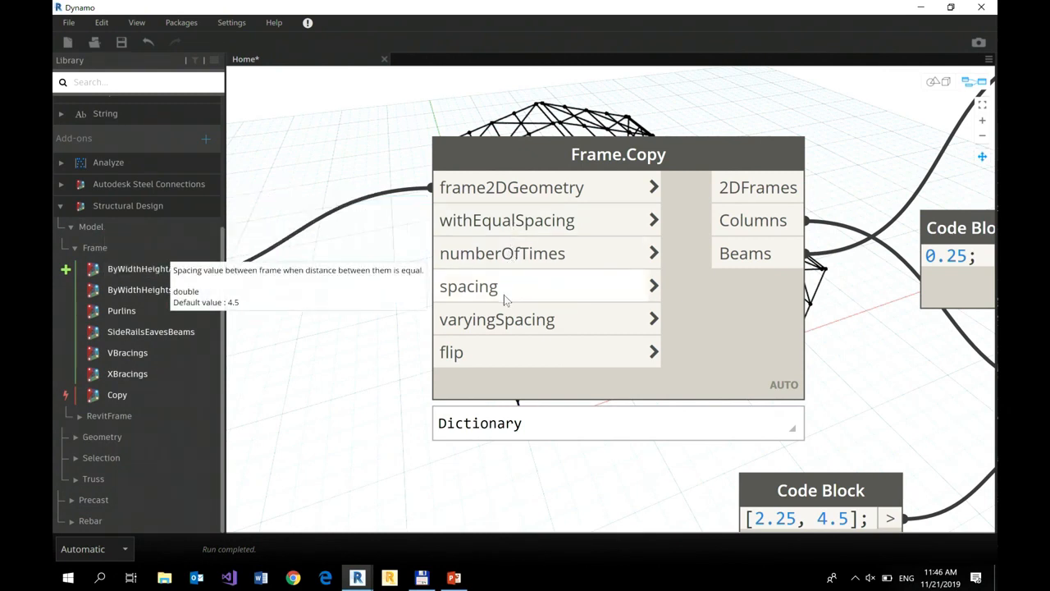
{"action": "mouse_move", "coordinate": [502, 328]}
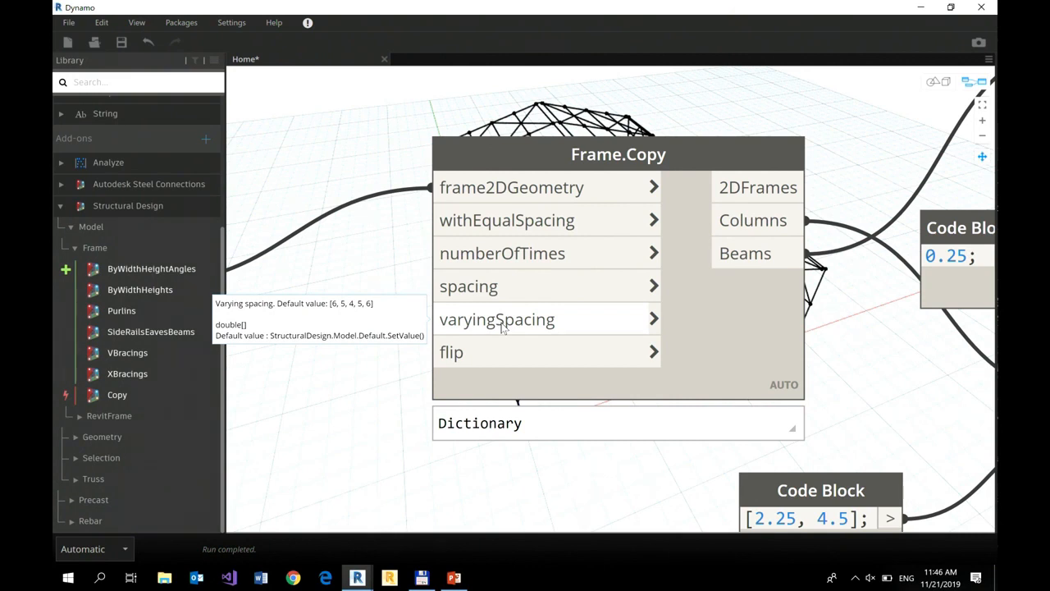
{"action": "mouse_move", "coordinate": [526, 331]}
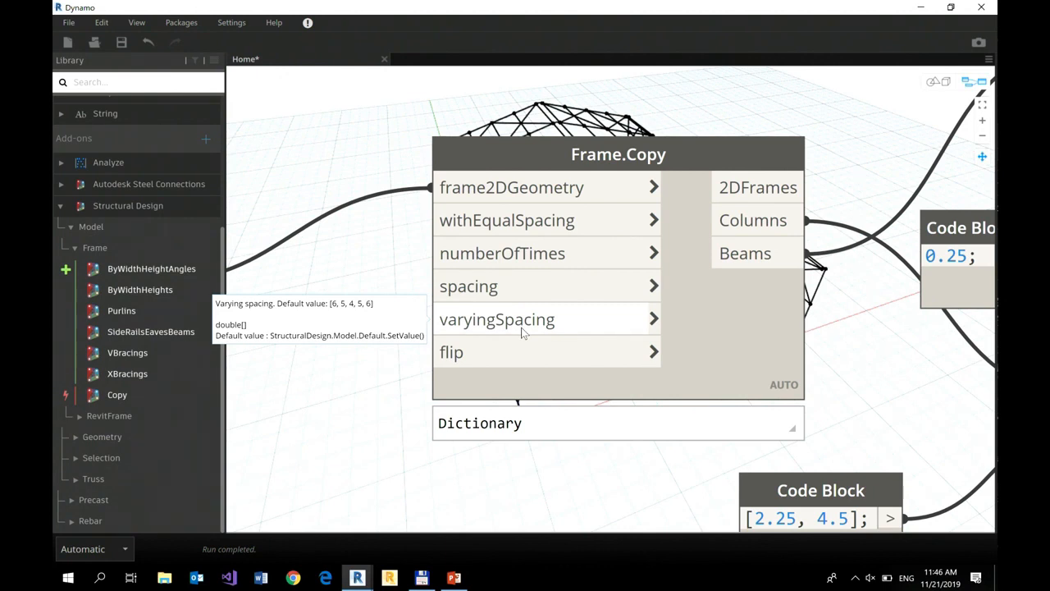
{"action": "mouse_move", "coordinate": [545, 328]}
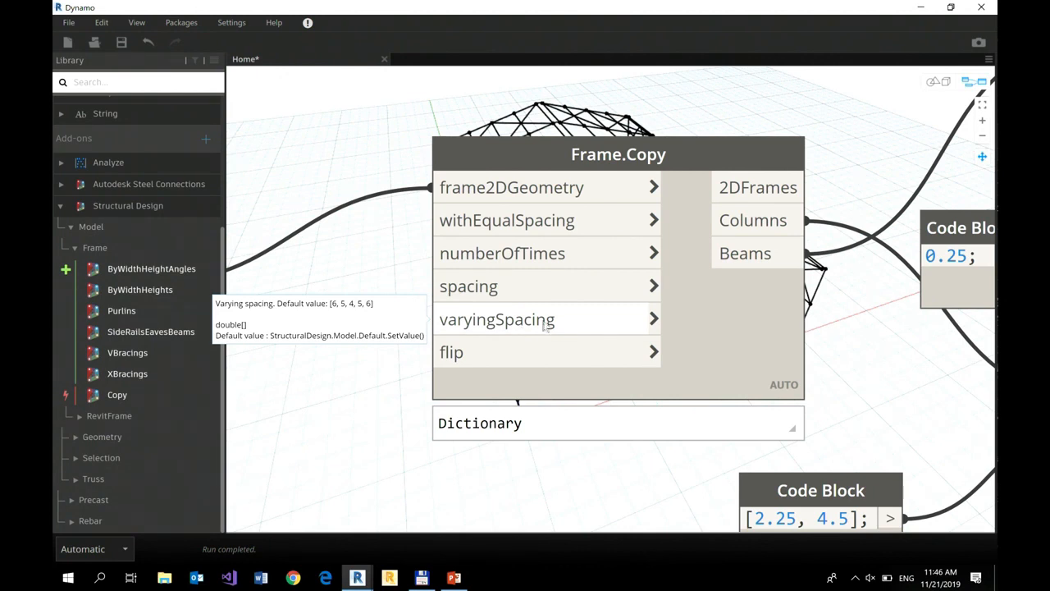
{"action": "mouse_move", "coordinate": [502, 356]}
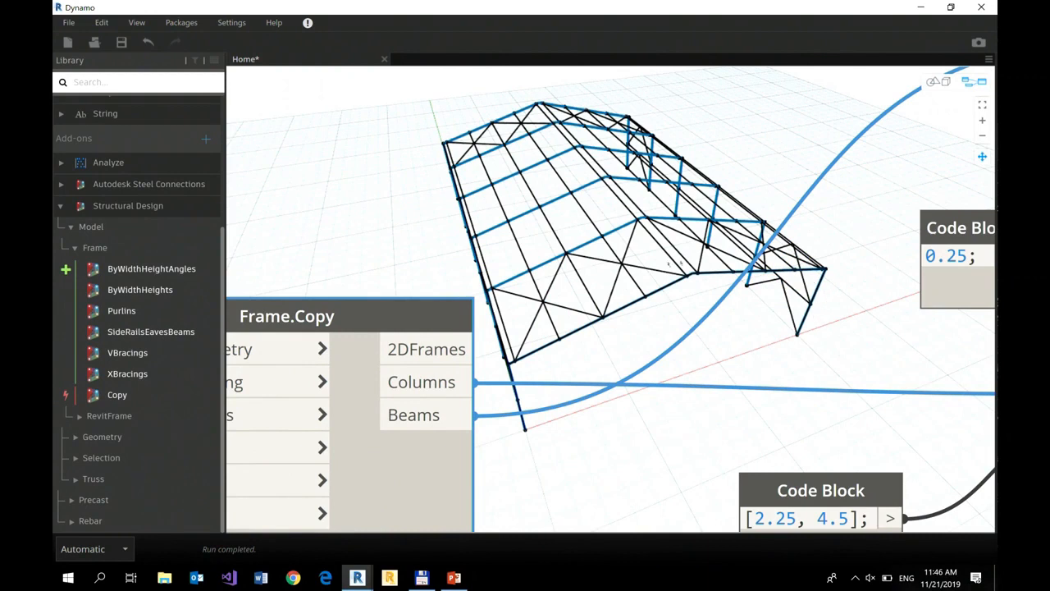
{"action": "mouse_move", "coordinate": [686, 292]}
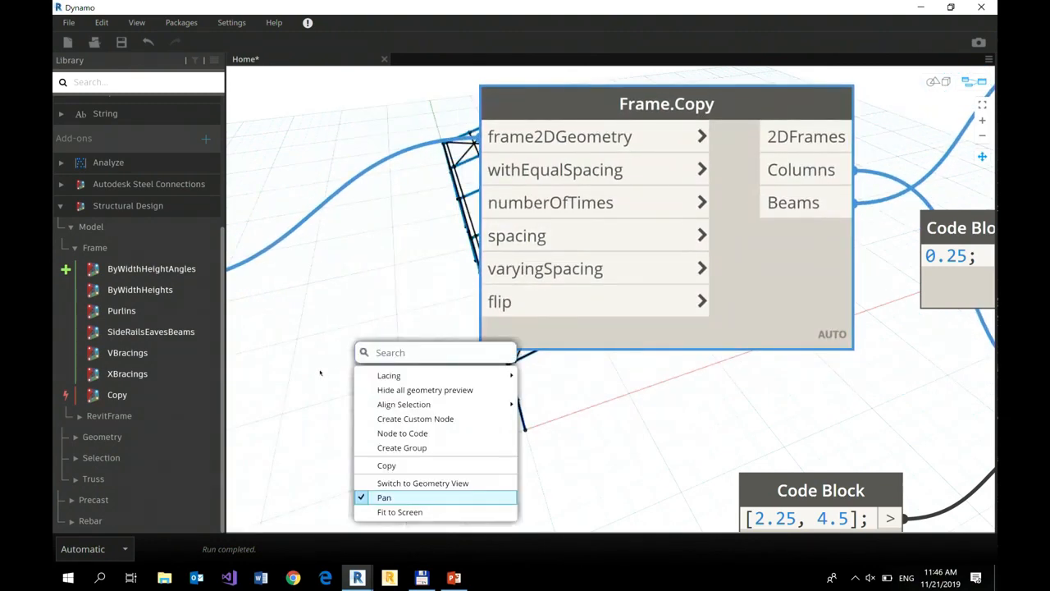
Place a Boolean node set to False beside Frame.Copy via a "boo" node search.
{"action": "type", "text": "boo"}
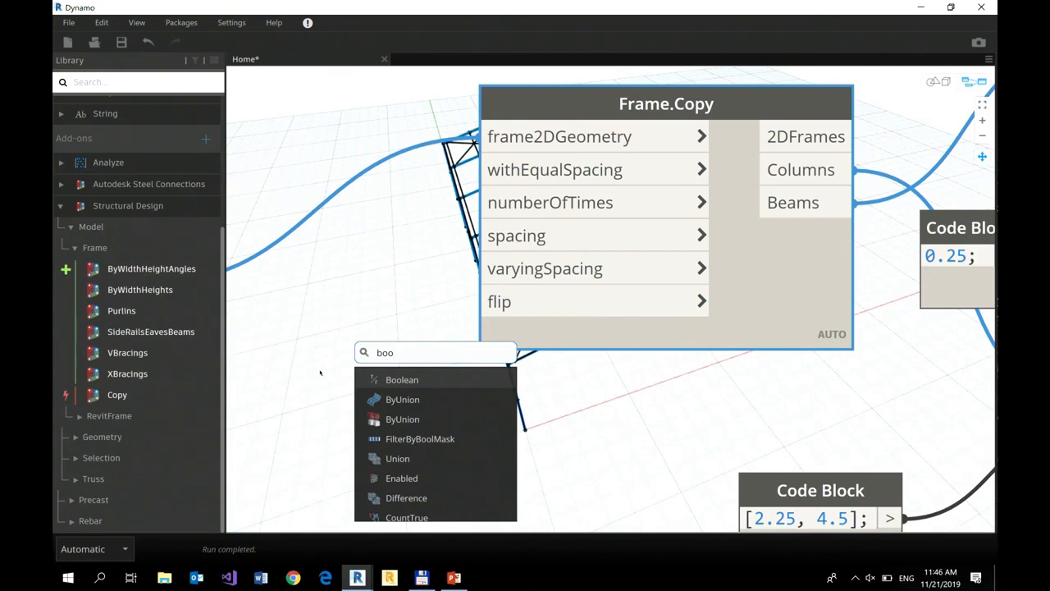
{"action": "left_click", "coordinate": [402, 379]}
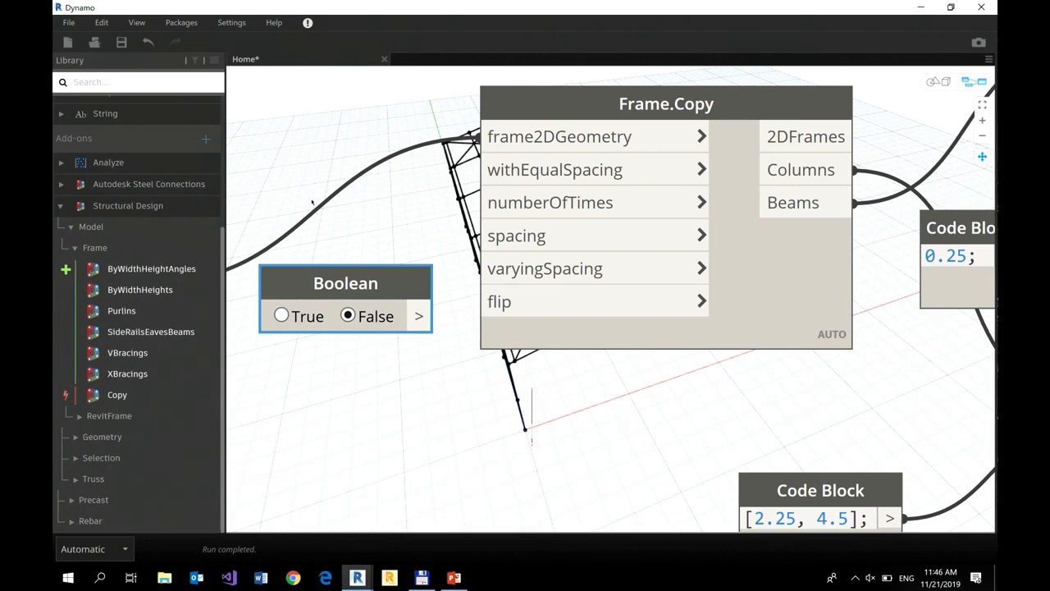
{"action": "mouse_move", "coordinate": [281, 466]}
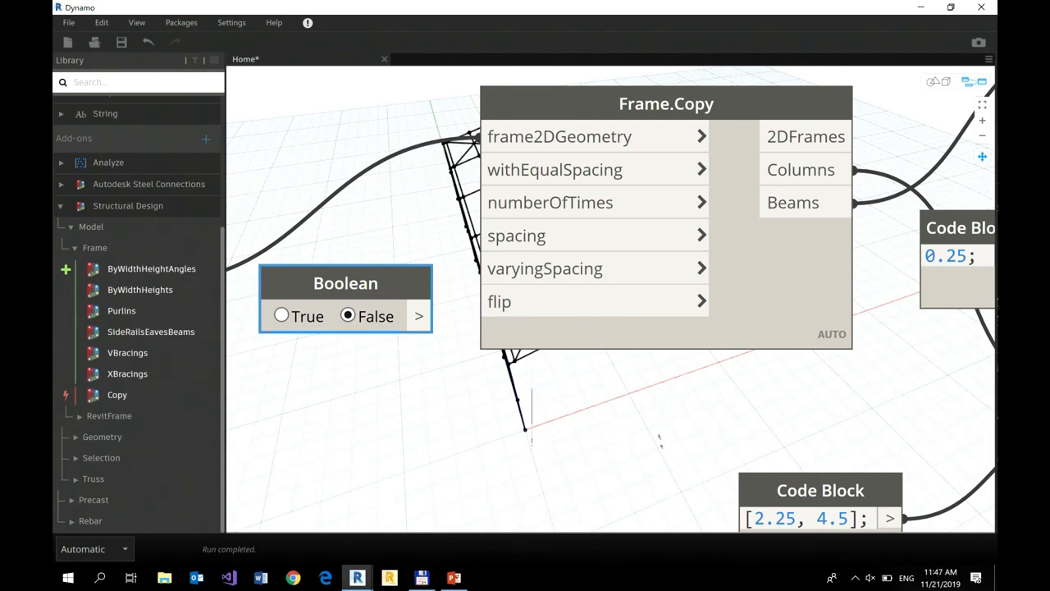
{"action": "mouse_move", "coordinate": [817, 476]}
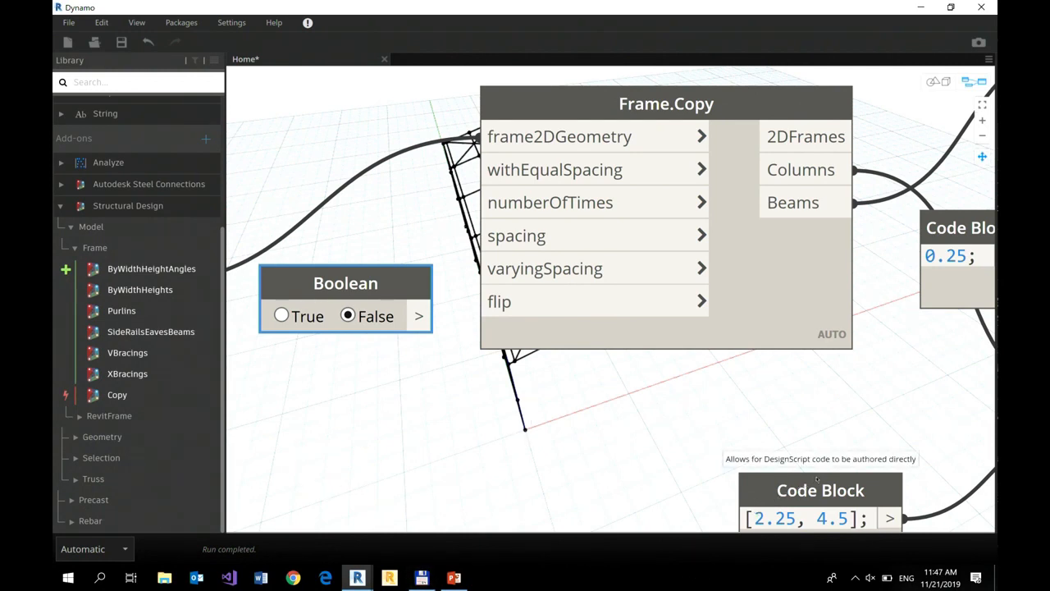
{"action": "mouse_move", "coordinate": [910, 479]}
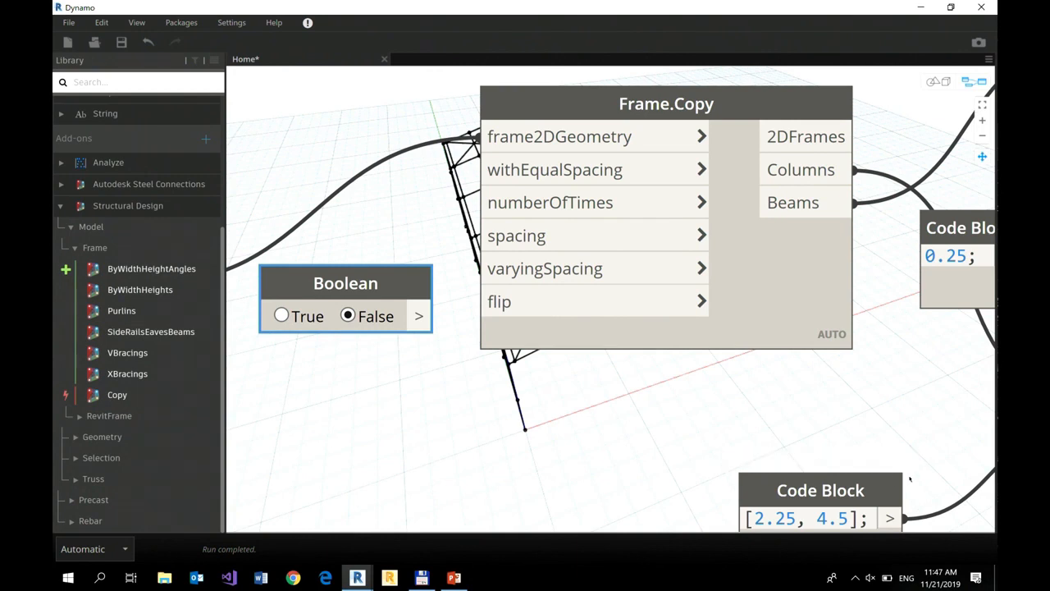
{"action": "mouse_move", "coordinate": [959, 479]}
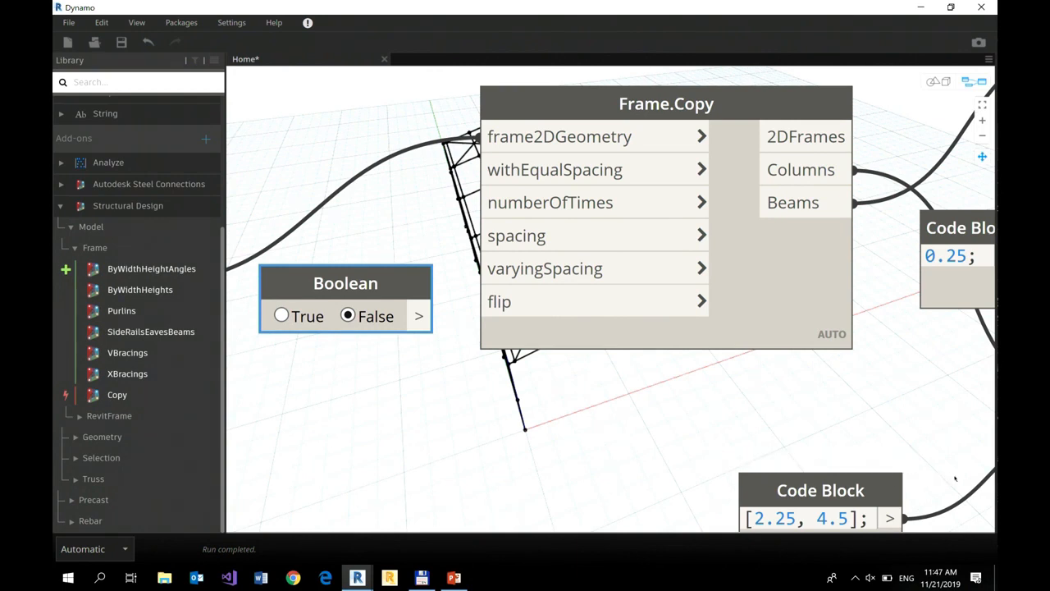
{"action": "mouse_move", "coordinate": [959, 479]}
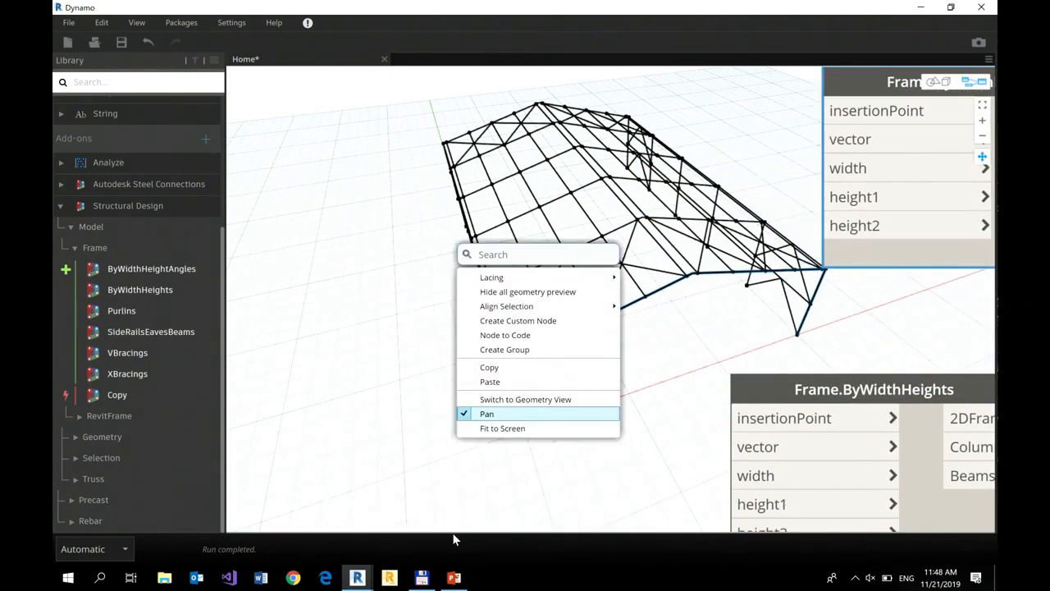
Place a Point.ByCoordinates node near Frame.ByWidthHeights via a "P" node search.
{"action": "type", "text": "P"}
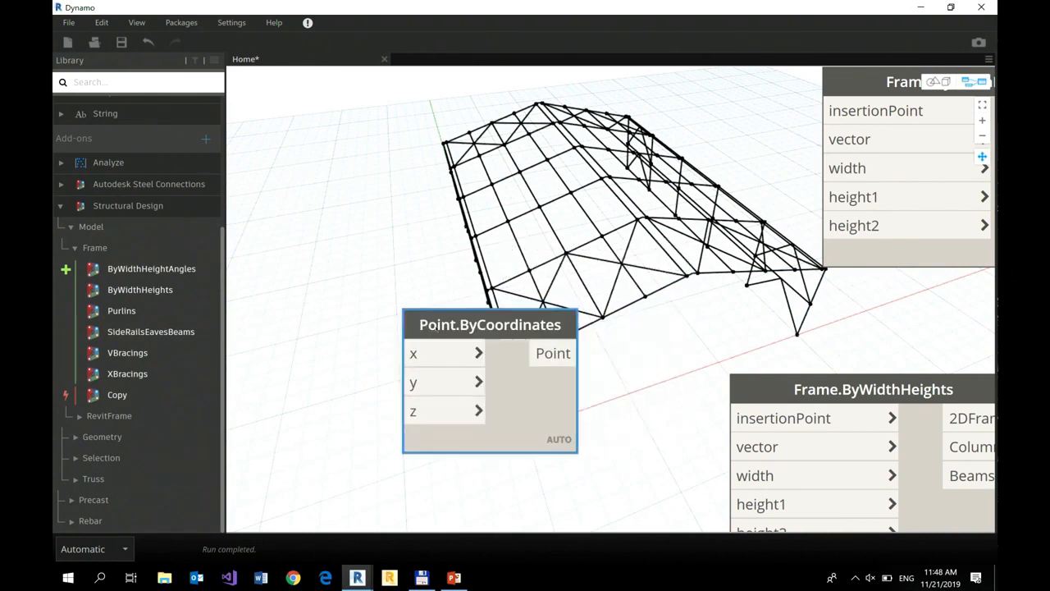
{"action": "left_click_drag", "start_coordinate": [490, 325], "coordinate": [509, 403]}
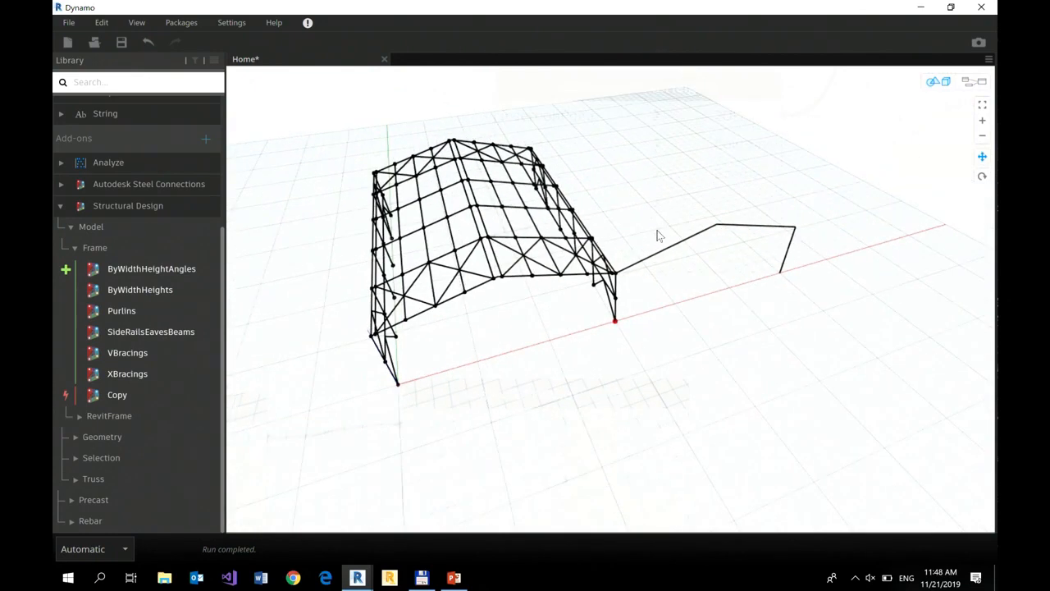
{"action": "mouse_move", "coordinate": [651, 236]}
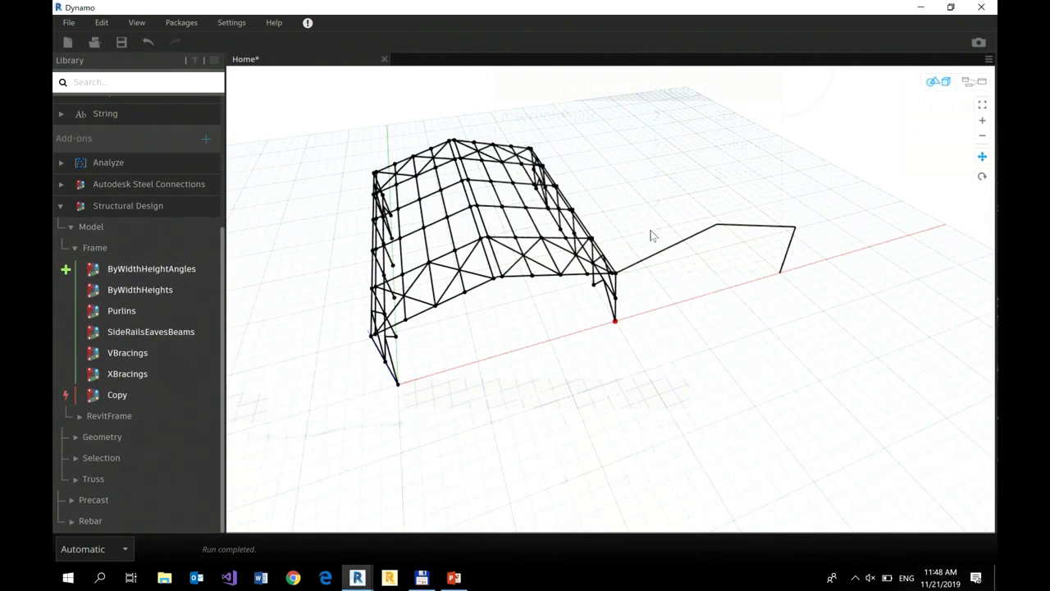
{"action": "mouse_move", "coordinate": [647, 234]}
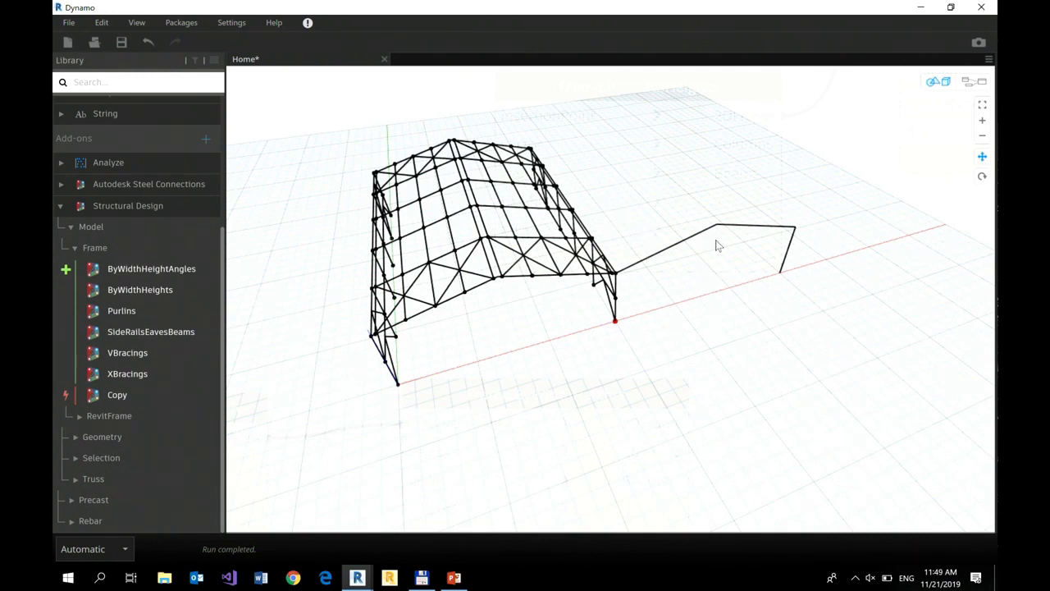
{"action": "mouse_move", "coordinate": [703, 232]}
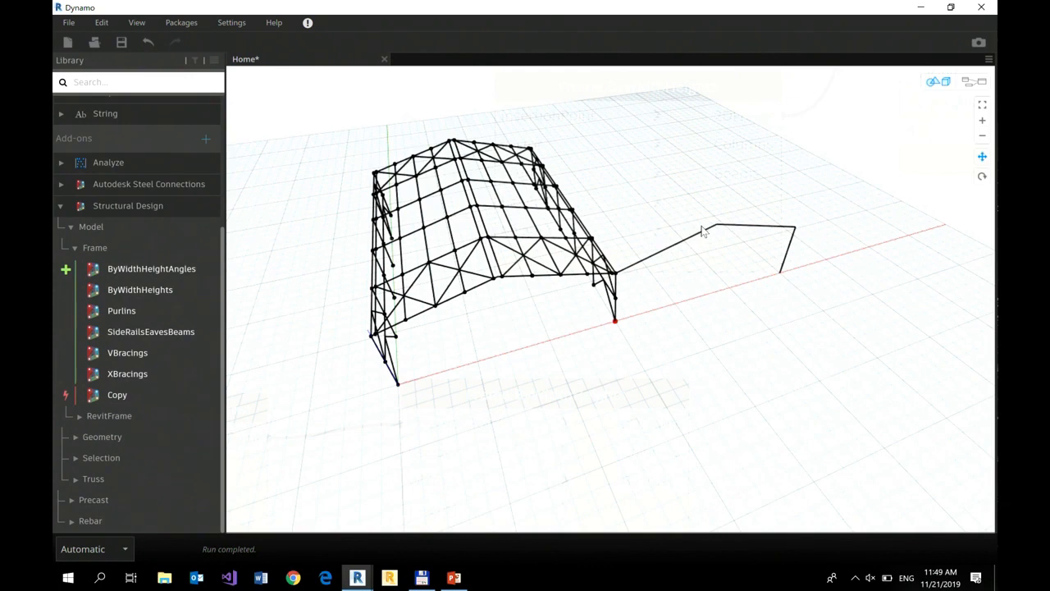
{"action": "mouse_move", "coordinate": [643, 214]}
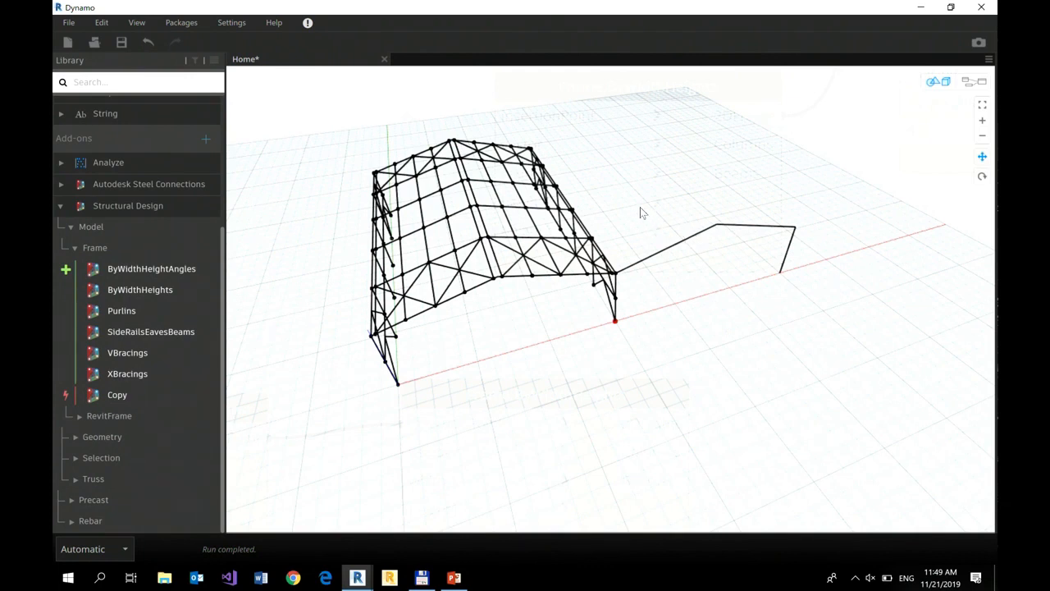
{"action": "mouse_move", "coordinate": [660, 429]}
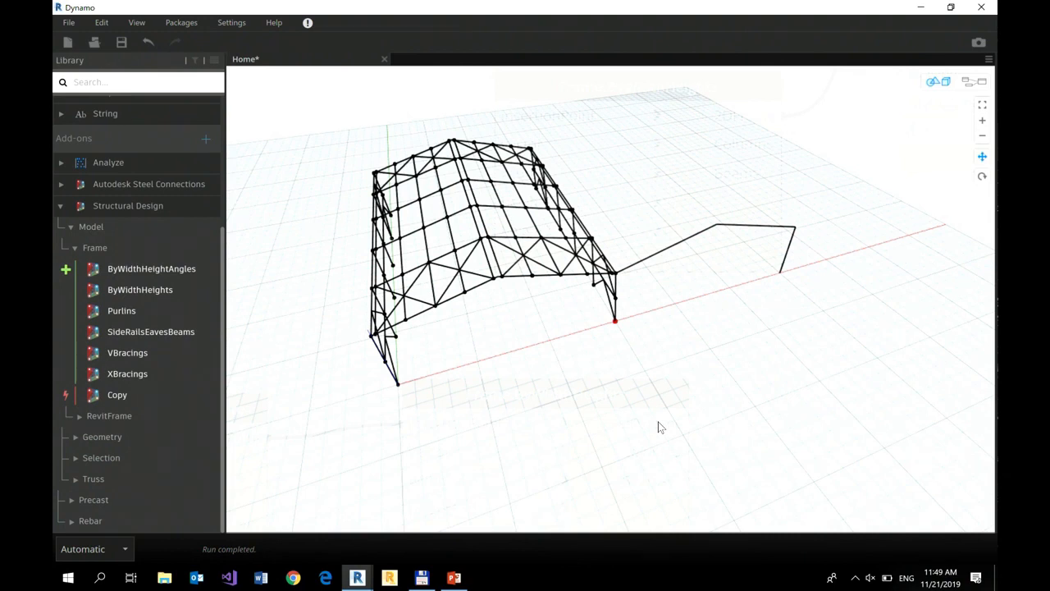
{"action": "mouse_move", "coordinate": [386, 392]}
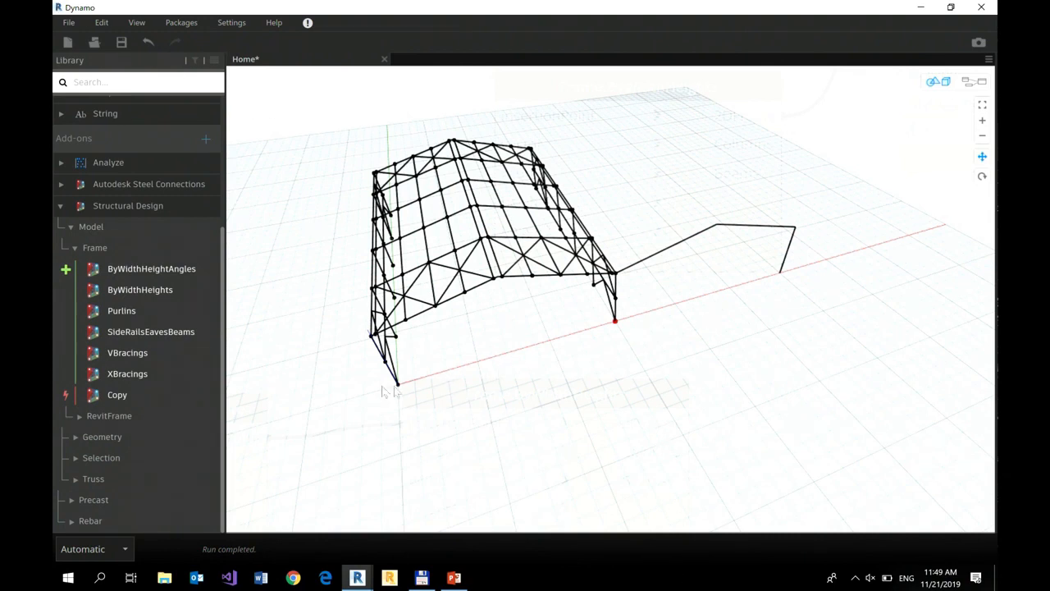
{"action": "mouse_move", "coordinate": [102, 548]}
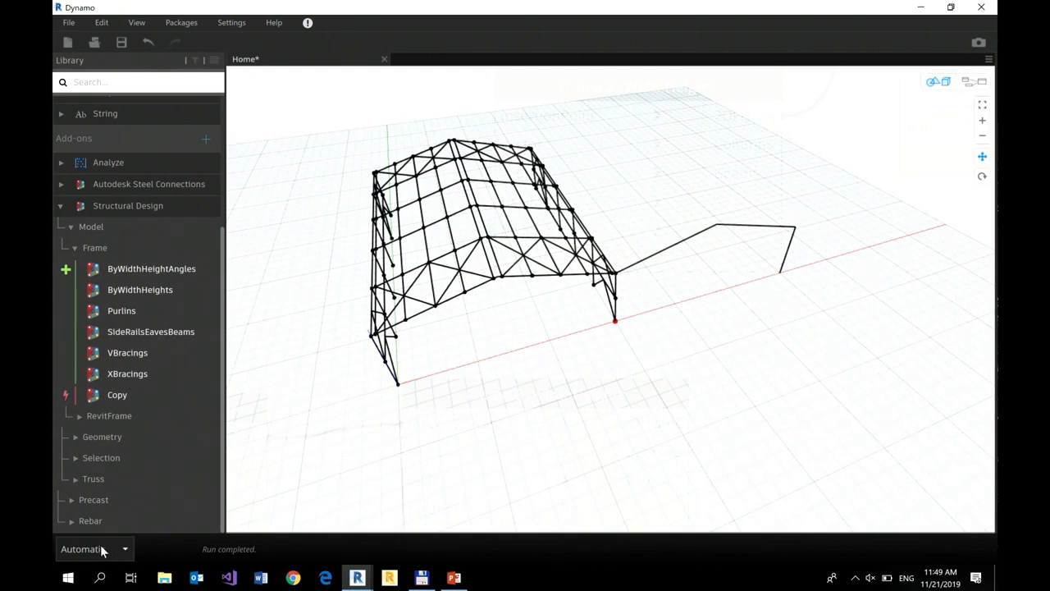
{"action": "mouse_move", "coordinate": [158, 537]}
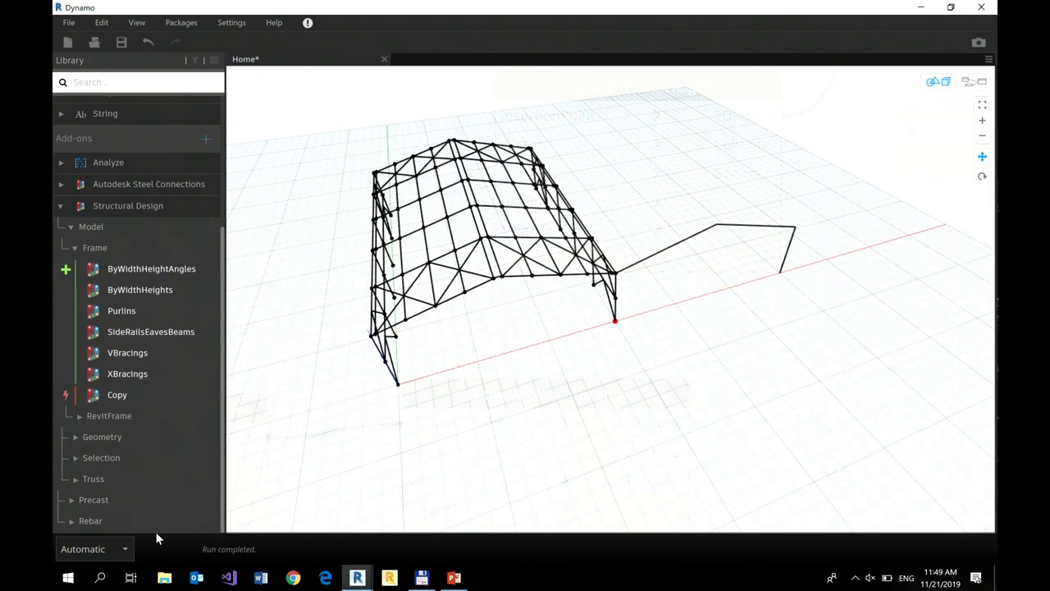
{"action": "mouse_move", "coordinate": [623, 16]}
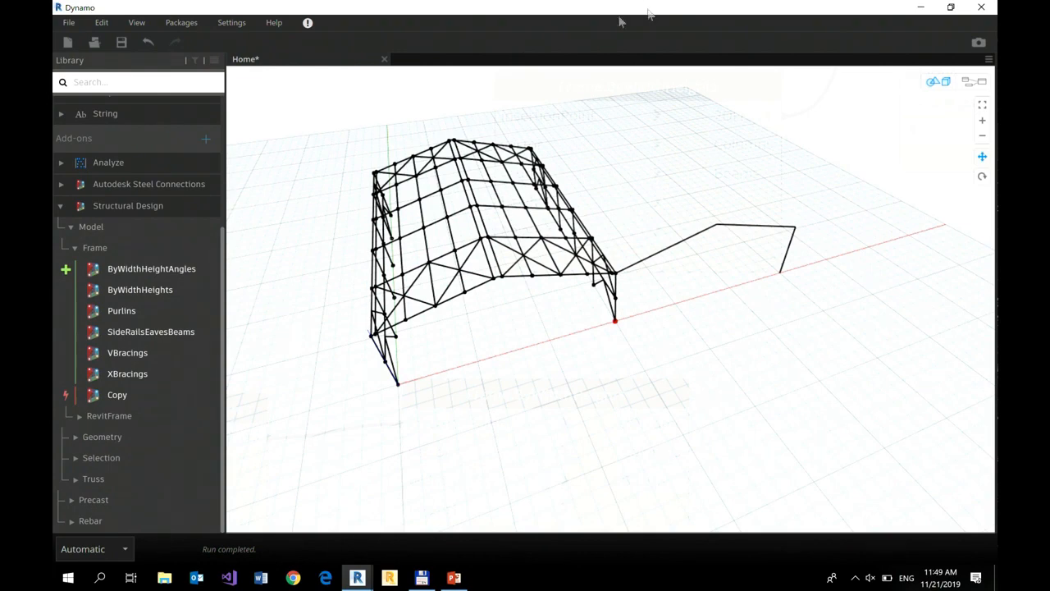
{"action": "mouse_move", "coordinate": [656, 358]}
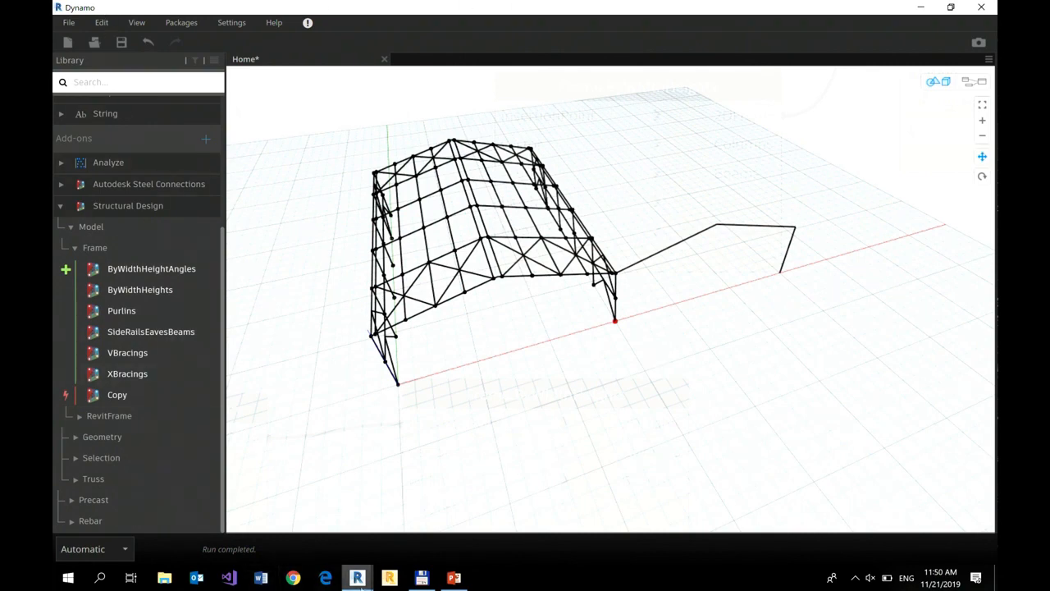
{"action": "mouse_move", "coordinate": [128, 374]}
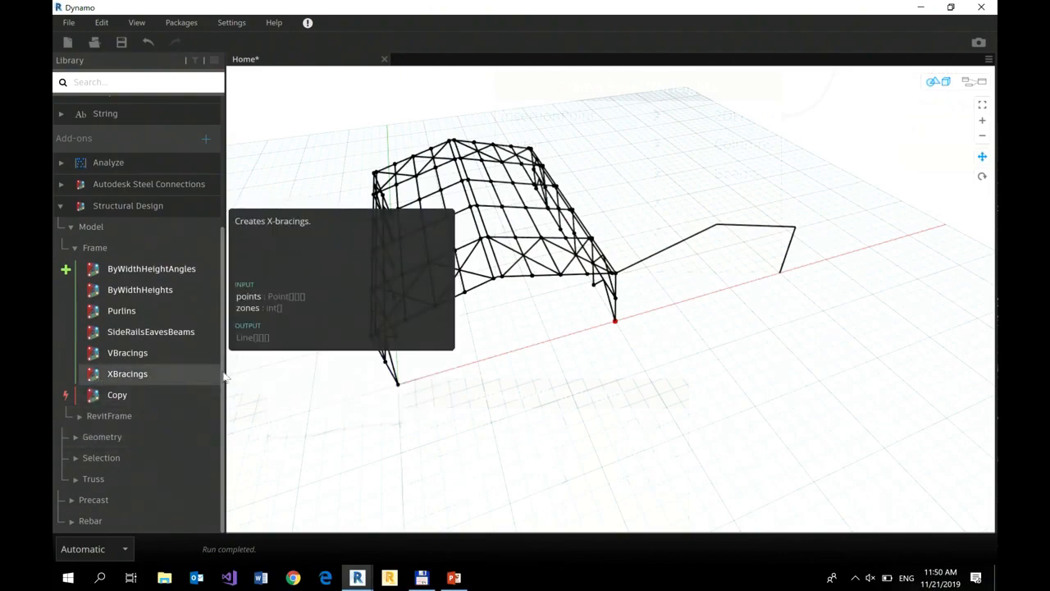